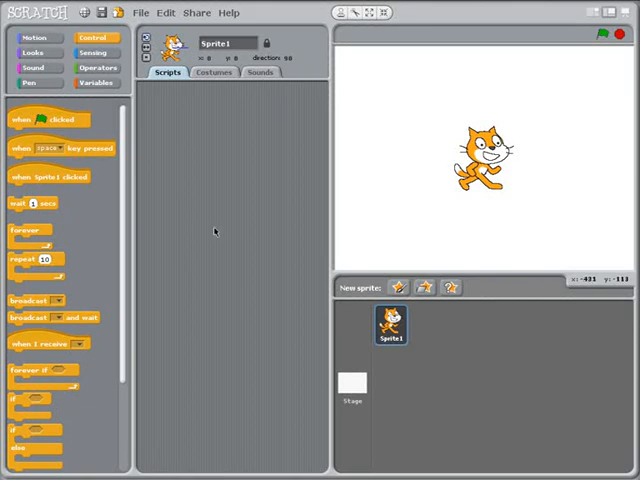
pyautogui.moveTo(168, 228)
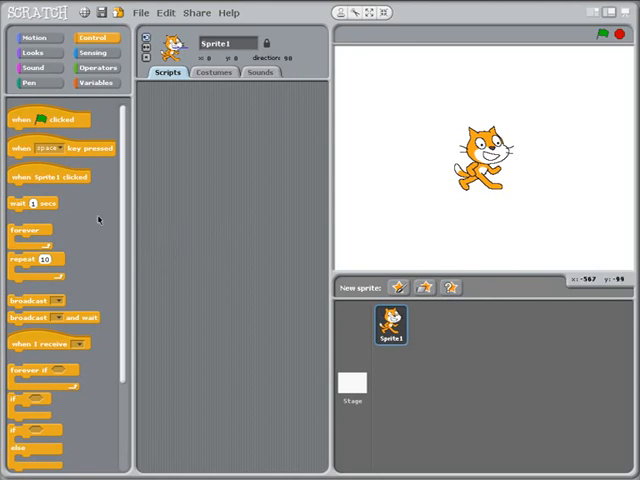
# Step: Lay out forever, repeat and forever-if loops from the Control palette in Sprite1's scripts
pyautogui.moveTo(24, 204); pyautogui.dragTo(184, 136)
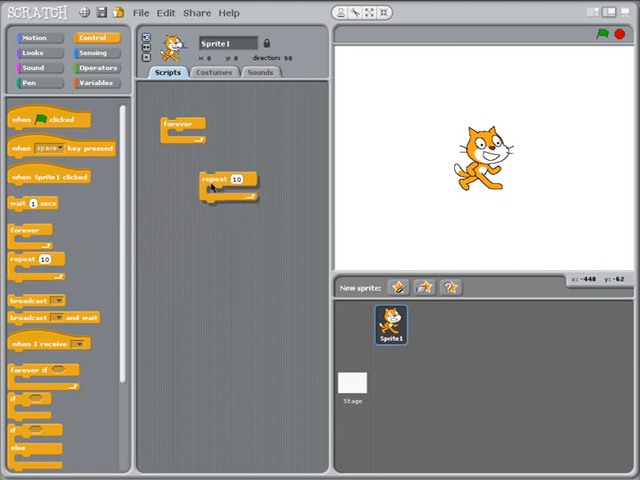
pyautogui.moveTo(218, 178); pyautogui.dragTo(244, 122)
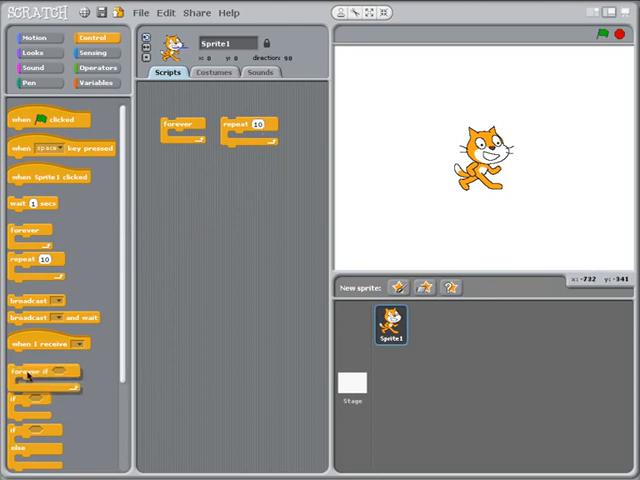
pyautogui.moveTo(40, 370); pyautogui.dragTo(184, 190)
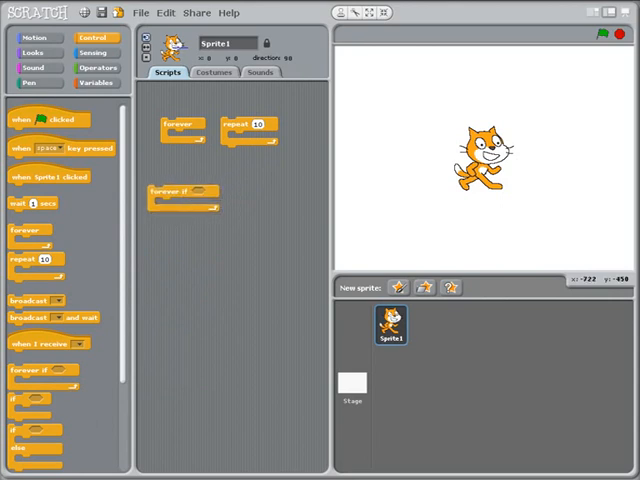
pyautogui.scroll(-3)
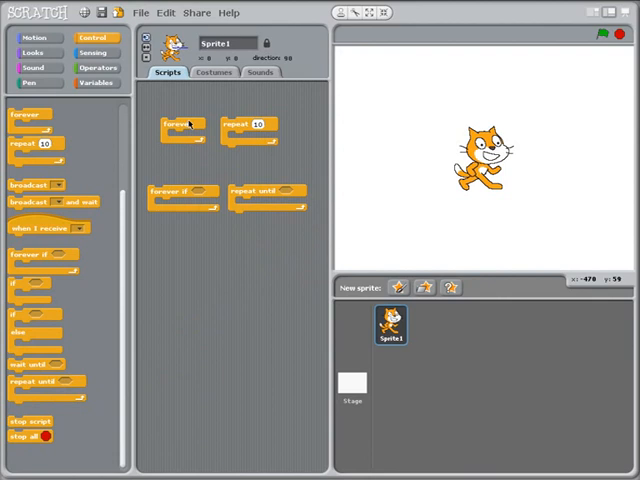
# Step: Clear away the plain forever and repeat loops and bring in the repeat-until block
pyautogui.moveTo(180, 122); pyautogui.dragTo(130, 230)
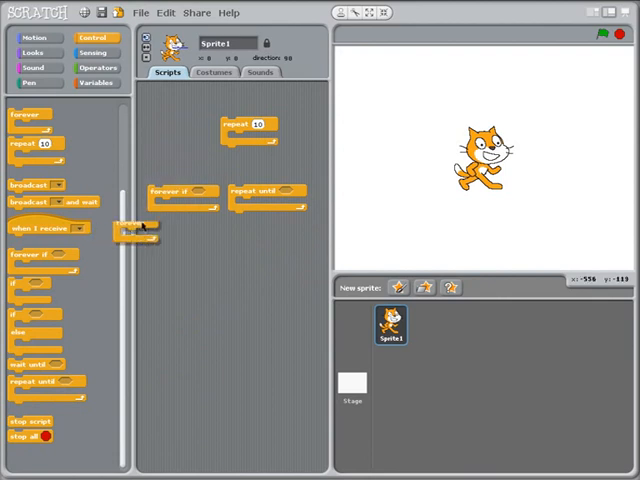
pyautogui.moveTo(136, 230); pyautogui.dragTo(178, 128)
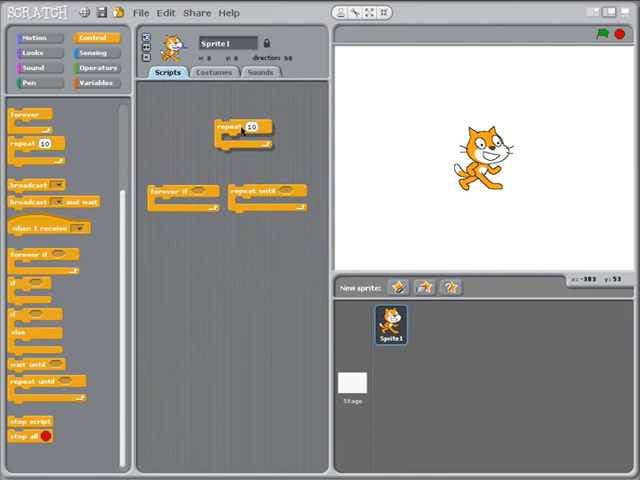
pyautogui.moveTo(240, 136); pyautogui.dragTo(30, 144)
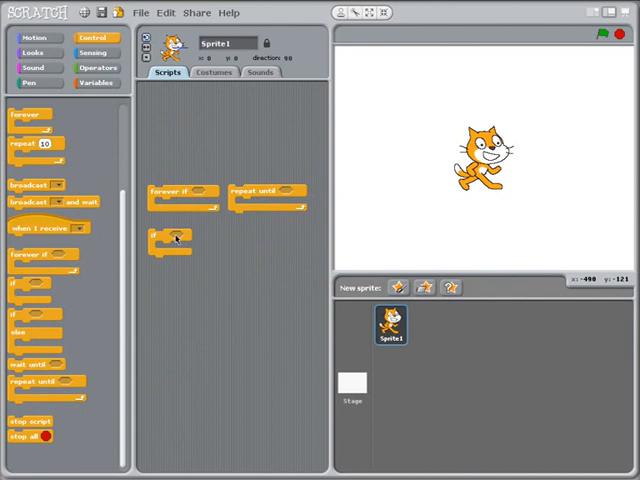
# Step: Snap the small block onto forever-if, detach it again, and move repeat-until further down
pyautogui.moveTo(170, 240); pyautogui.dragTo(170, 164)
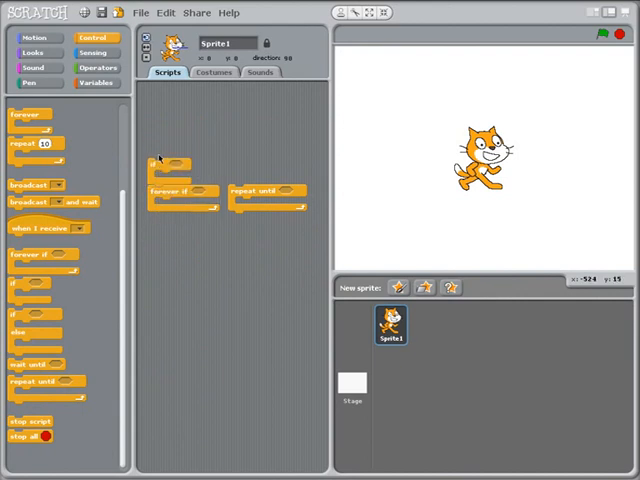
pyautogui.moveTo(178, 190); pyautogui.dragTo(176, 172)
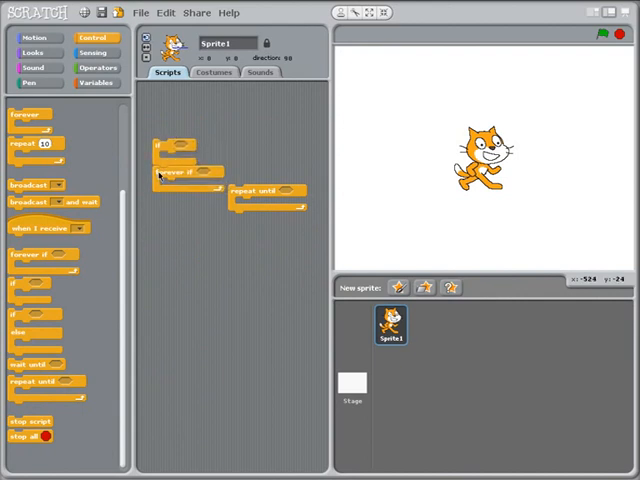
pyautogui.moveTo(184, 172); pyautogui.dragTo(184, 198)
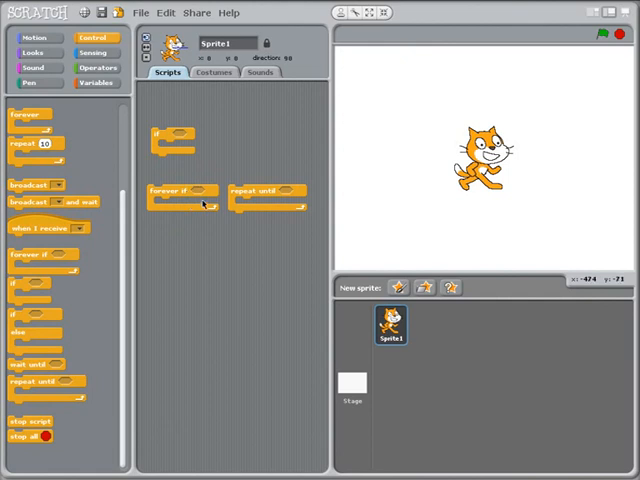
pyautogui.moveTo(170, 200)
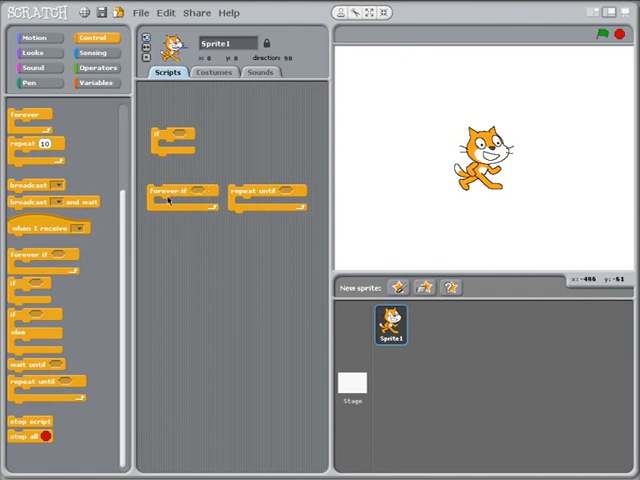
pyautogui.moveTo(172, 210)
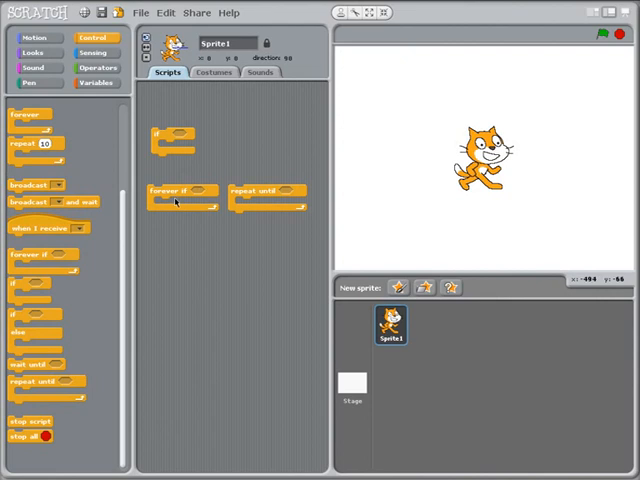
pyautogui.moveTo(196, 208)
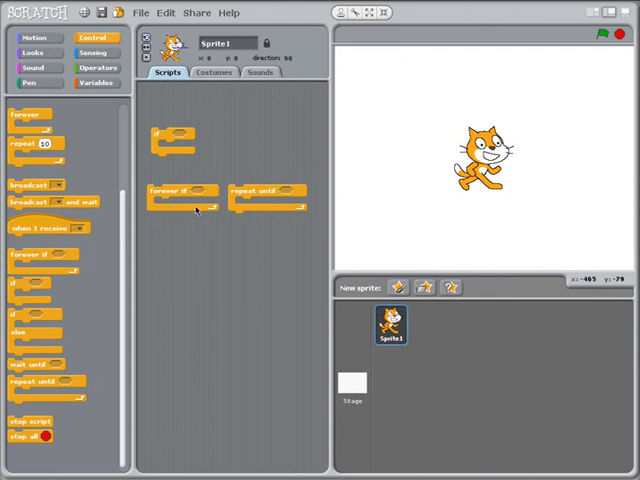
pyautogui.moveTo(264, 192); pyautogui.dragTo(216, 372)
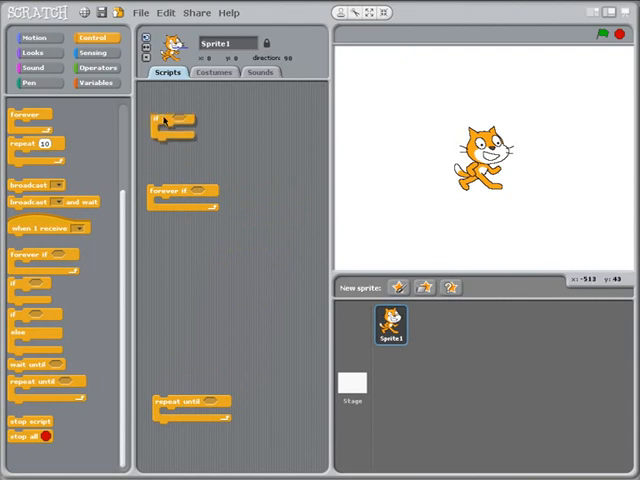
# Step: Move forever-if up, then make a new variable 'count' for all sprites
pyautogui.moveTo(180, 190); pyautogui.dragTo(250, 116)
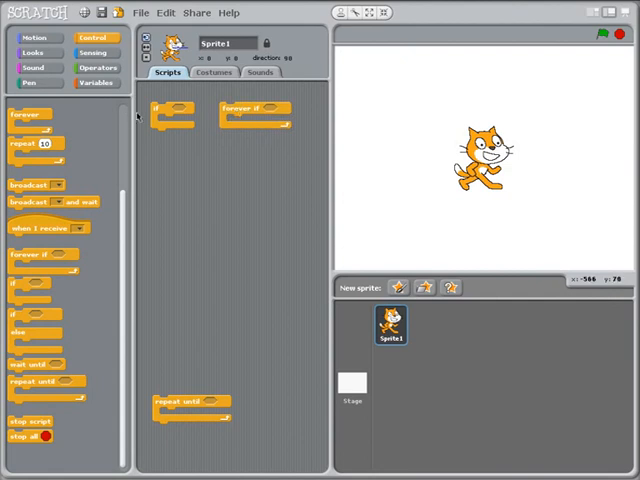
pyautogui.click(98, 80)
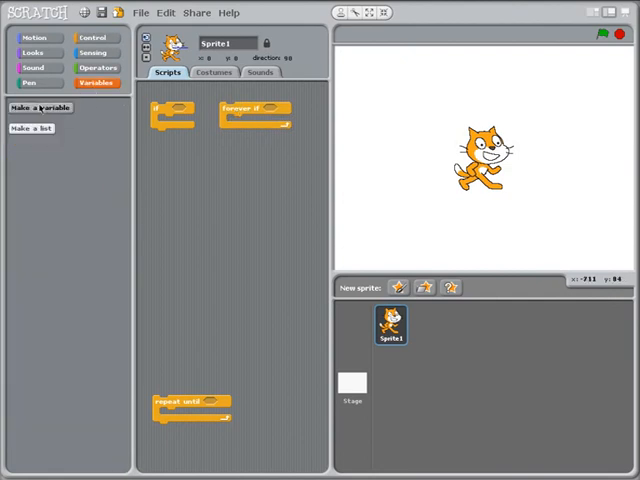
pyautogui.click(40, 108)
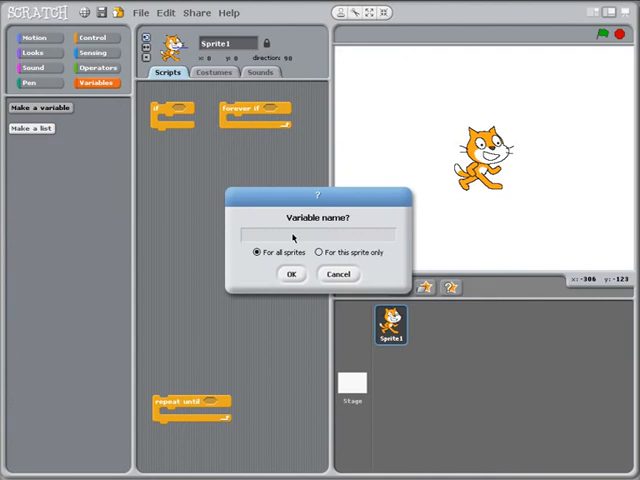
pyautogui.click(292, 274)
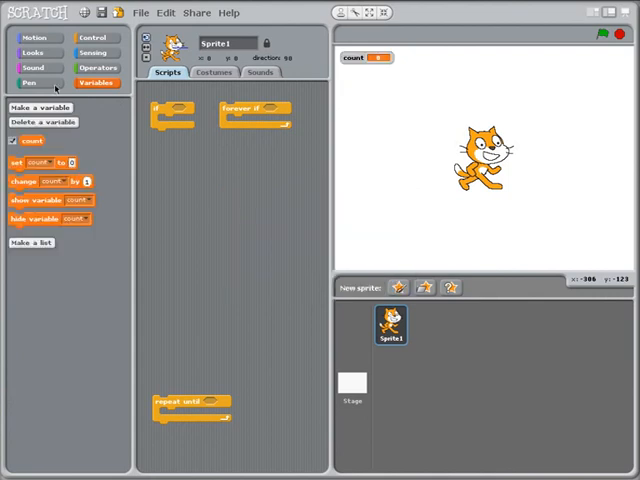
# Step: Place a 'set count to 0' block joined to the forever-if loop, ready for a comparison
pyautogui.moveTo(40, 162); pyautogui.dragTo(212, 188)
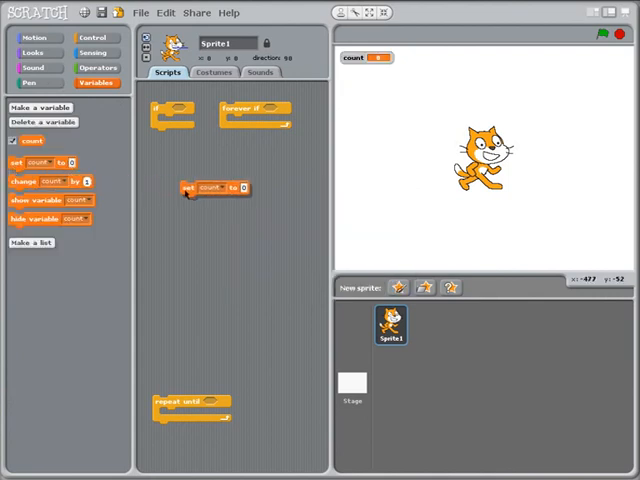
pyautogui.moveTo(210, 188); pyautogui.dragTo(192, 164)
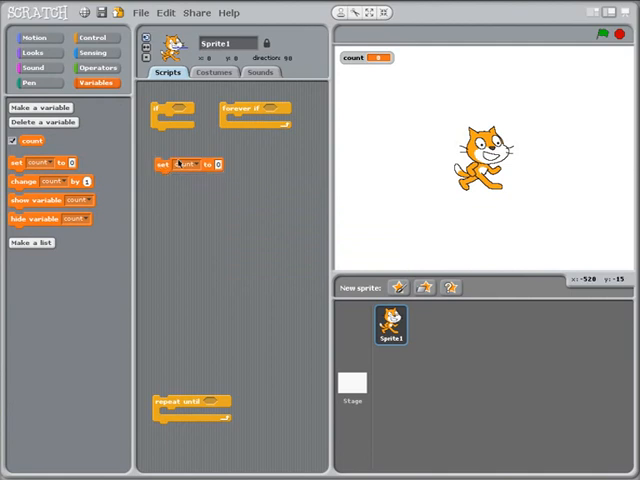
pyautogui.moveTo(172, 110); pyautogui.dragTo(176, 184)
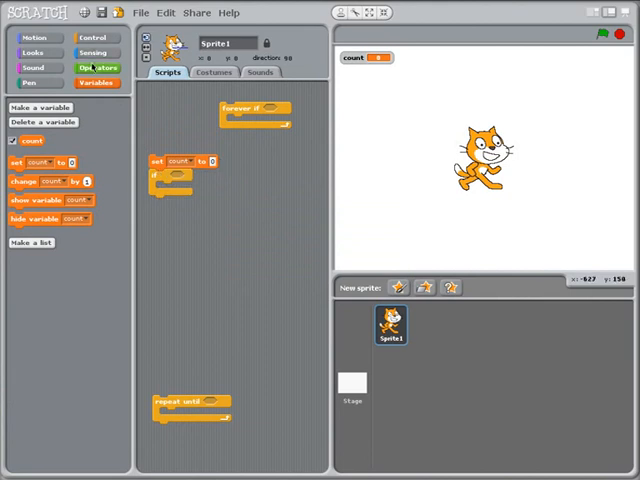
pyautogui.click(96, 68)
pyautogui.write('5')
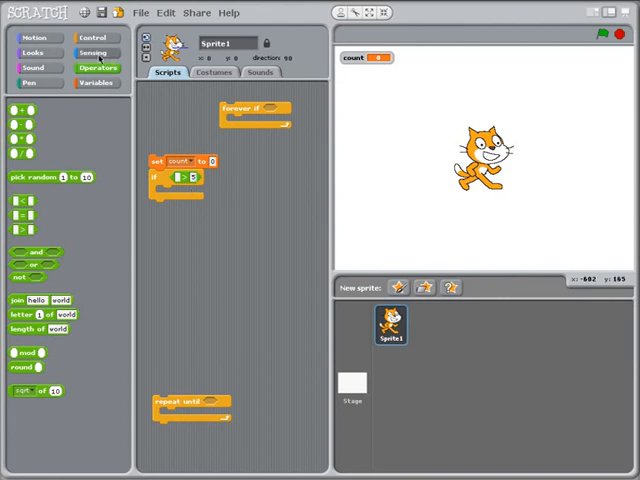
# Step: Put a comparison in the forever-if condition with the count reporter inside it
pyautogui.click(96, 82)
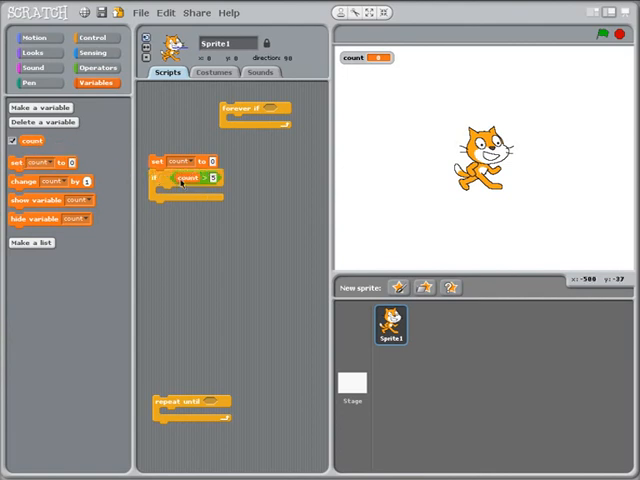
pyautogui.moveTo(190, 176); pyautogui.dragTo(196, 228)
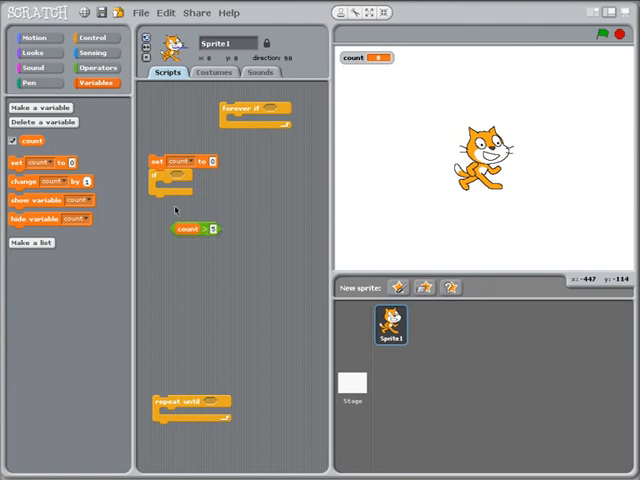
pyautogui.click(96, 68)
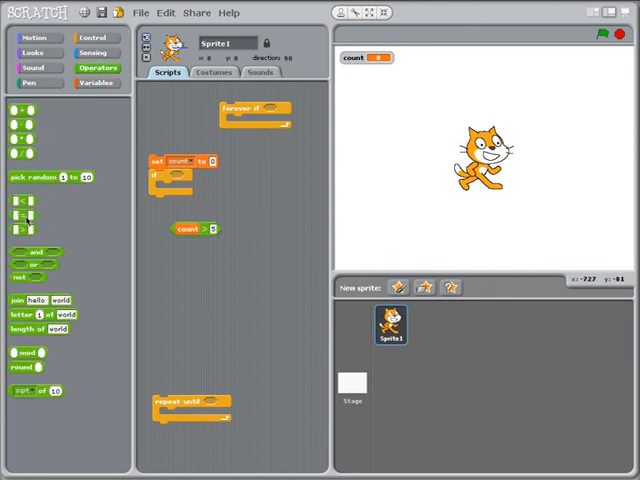
pyautogui.moveTo(18, 200); pyautogui.dragTo(218, 262)
pyautogui.write('5')
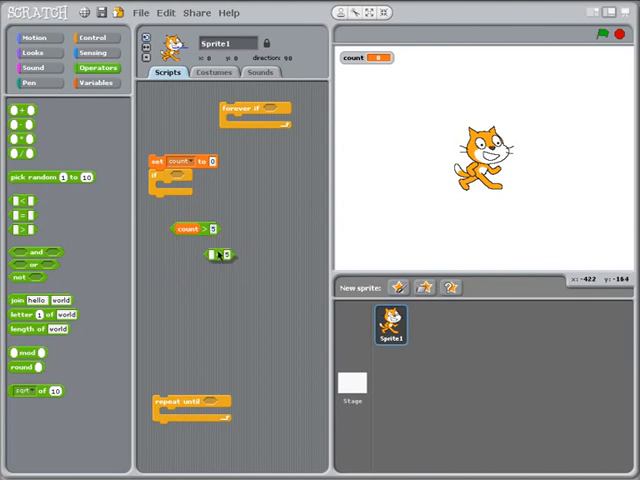
pyautogui.moveTo(220, 256); pyautogui.dragTo(184, 178)
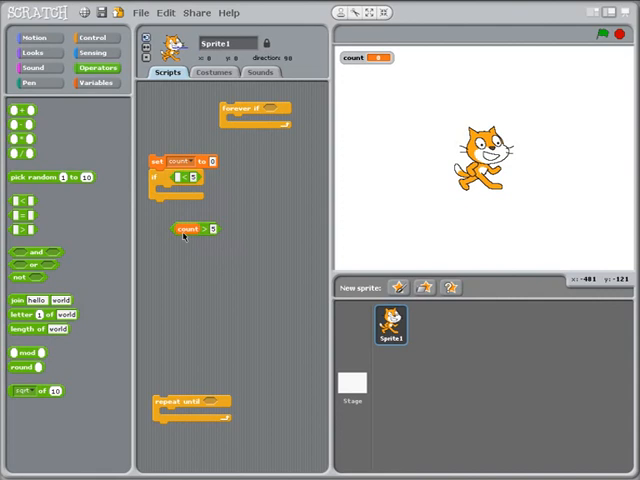
pyautogui.moveTo(184, 228); pyautogui.dragTo(184, 178)
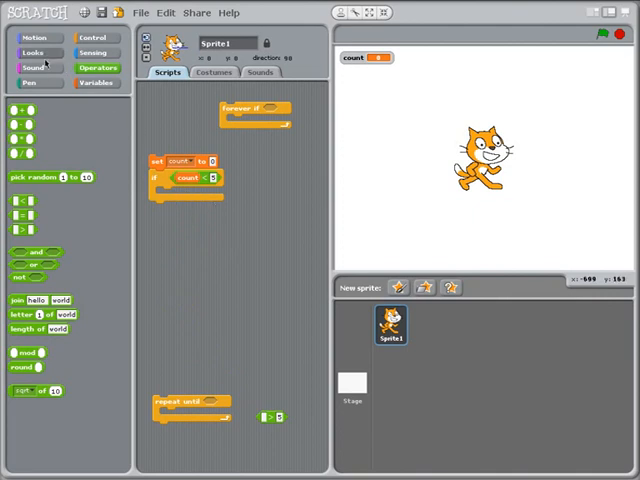
# Step: Add a say block with a join reading 'The count is' plus 'change count by 1' in the loop
pyautogui.click(32, 52)
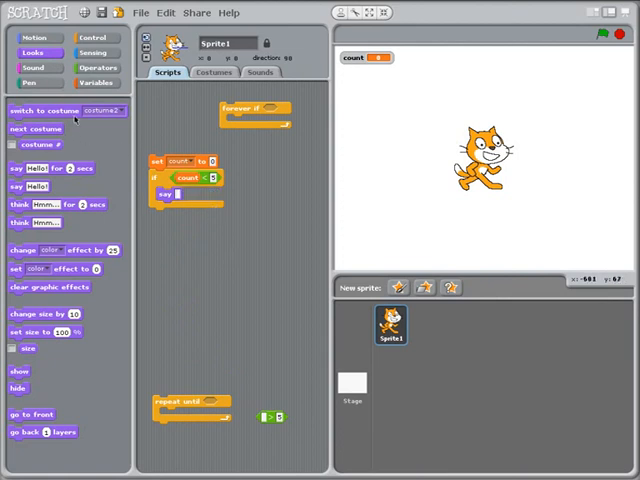
pyautogui.click(96, 68)
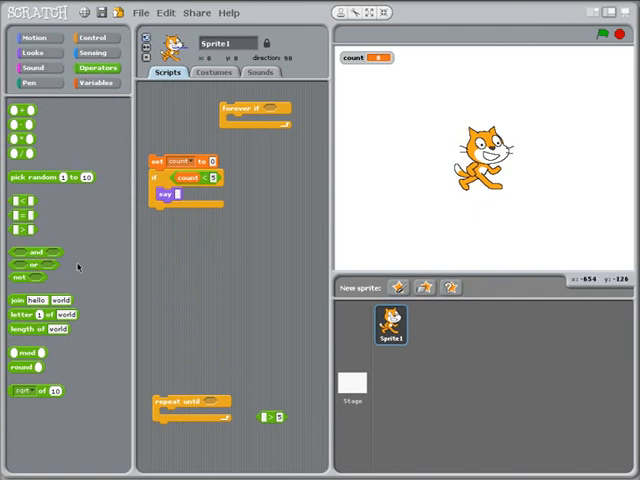
pyautogui.moveTo(36, 300); pyautogui.dragTo(196, 228)
pyautogui.write('The count is')
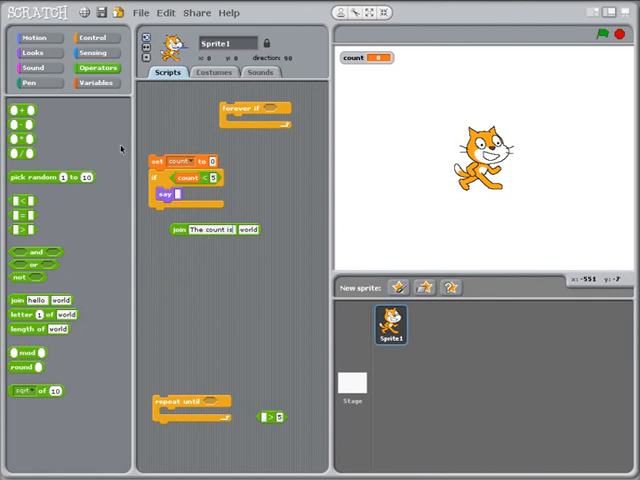
pyautogui.click(96, 82)
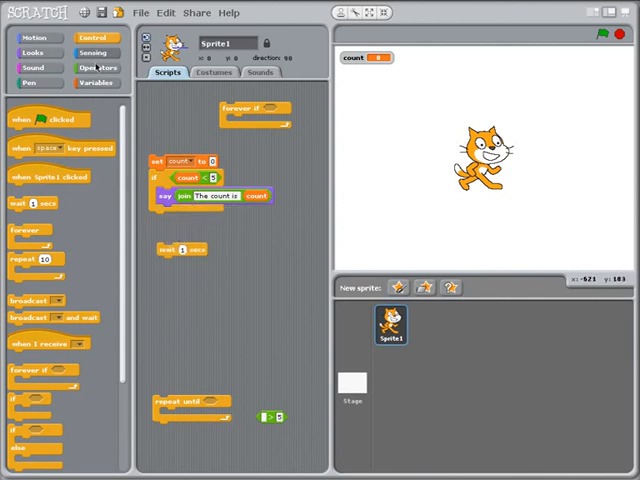
pyautogui.click(96, 82)
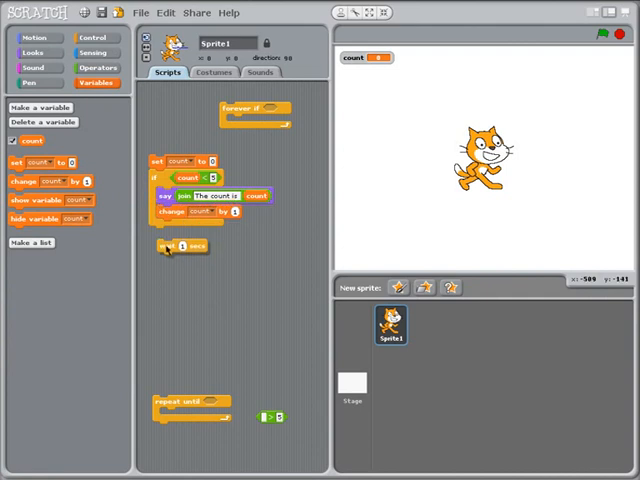
pyautogui.moveTo(168, 246); pyautogui.dragTo(168, 224)
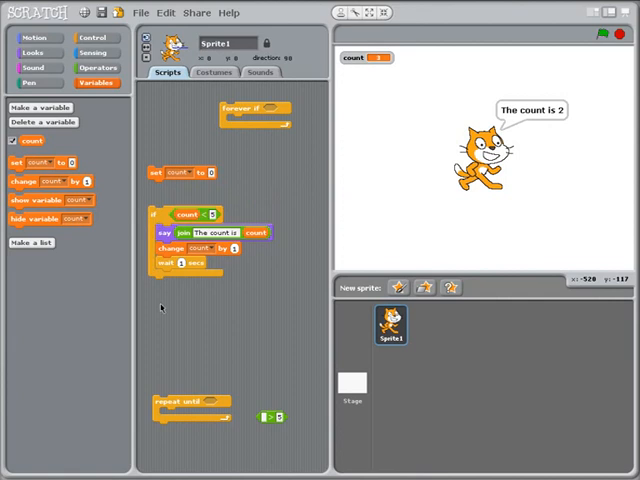
pyautogui.moveTo(176, 296)
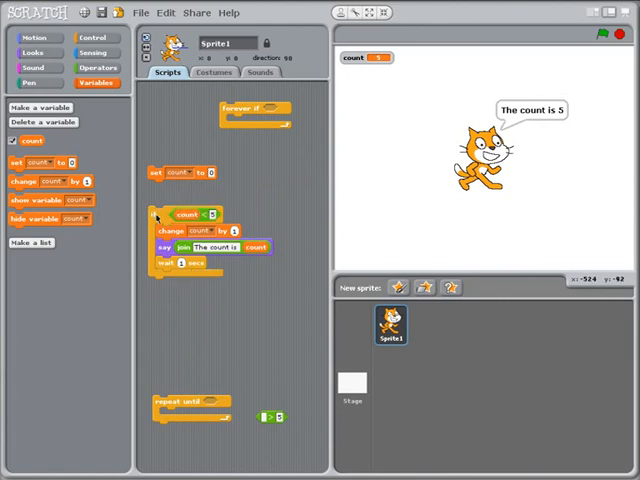
pyautogui.moveTo(356, 88)
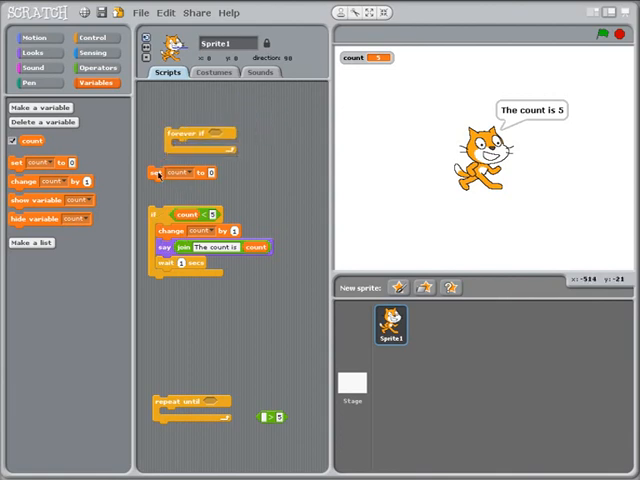
# Step: Snap 'set count to 0' directly above the forever-if loop to form one script
pyautogui.moveTo(170, 172); pyautogui.dragTo(196, 120)
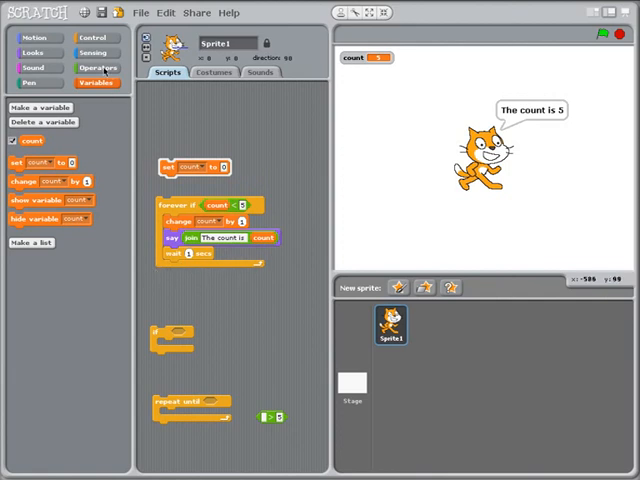
pyautogui.click(96, 36)
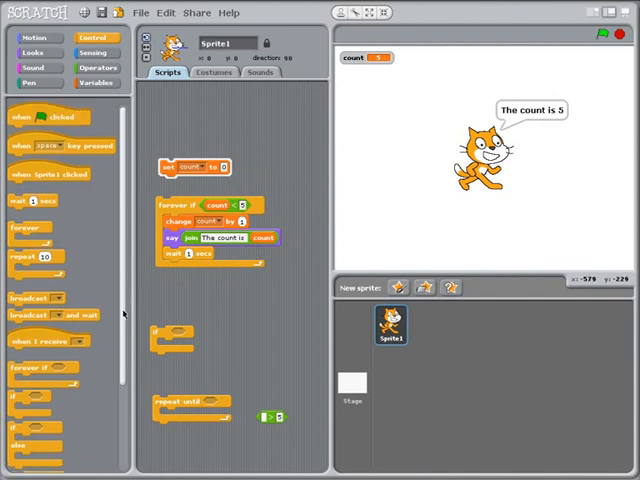
pyautogui.scroll(-3)
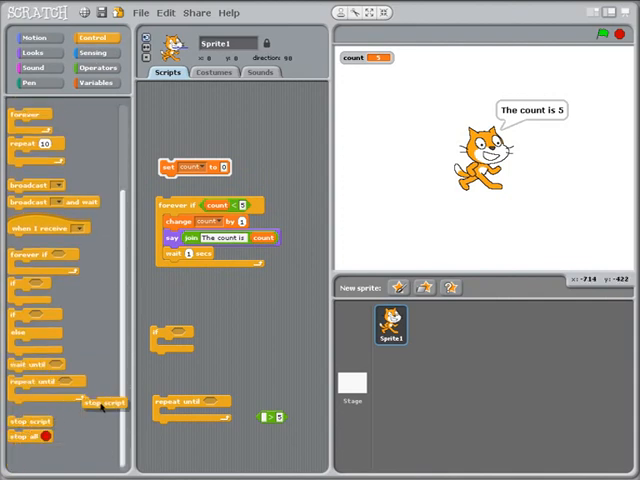
pyautogui.moveTo(104, 402); pyautogui.dragTo(178, 272)
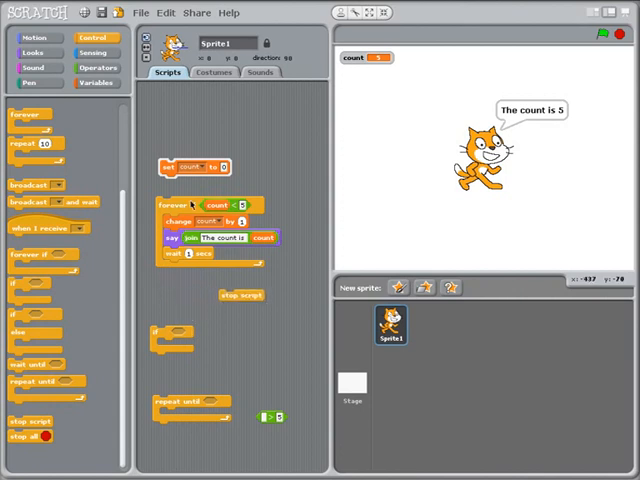
pyautogui.moveTo(196, 168); pyautogui.dragTo(184, 108)
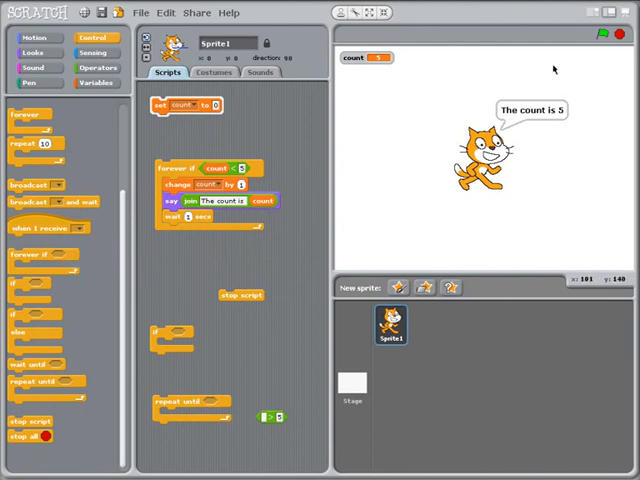
pyautogui.moveTo(436, 150)
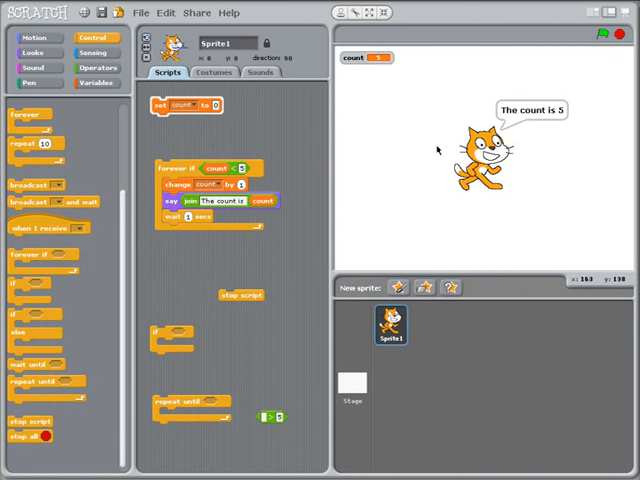
pyautogui.moveTo(272, 288)
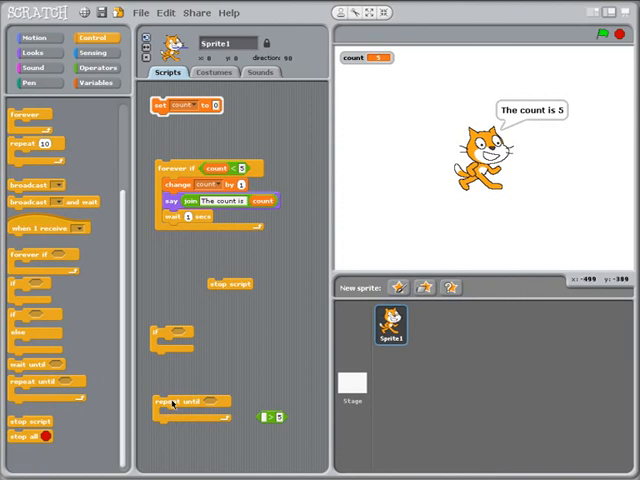
# Step: Move the change, say and wait blocks into repeat-until and hang it under 'set count to 0'
pyautogui.moveTo(170, 340); pyautogui.dragTo(300, 340)
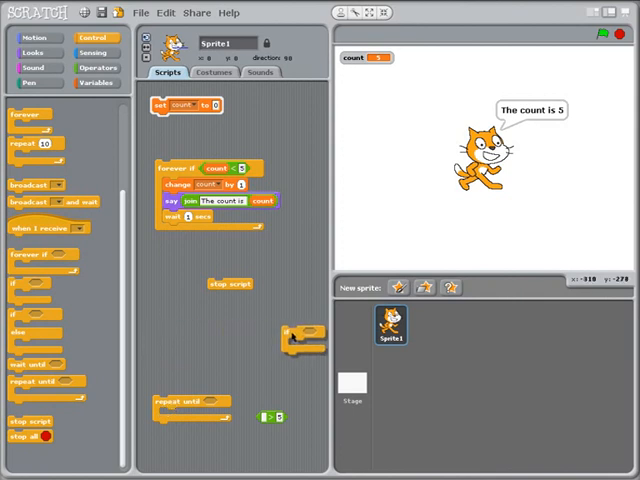
pyautogui.moveTo(190, 404); pyautogui.dragTo(184, 310)
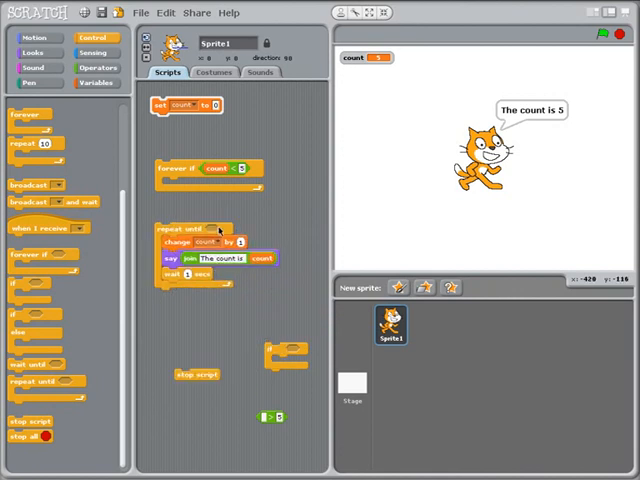
pyautogui.moveTo(228, 168); pyautogui.dragTo(212, 210)
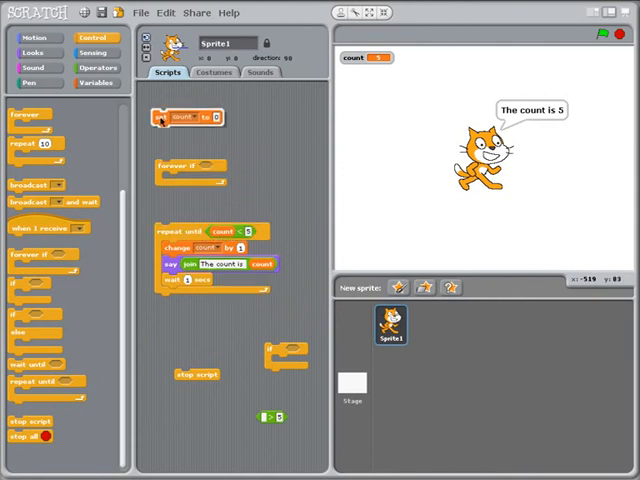
pyautogui.moveTo(184, 116); pyautogui.dragTo(184, 216)
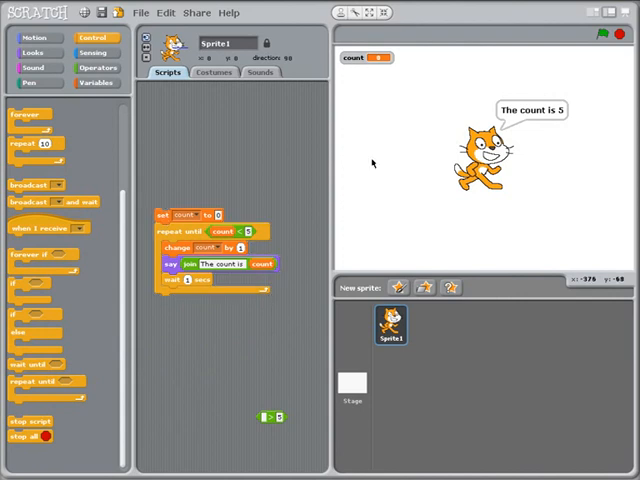
pyautogui.moveTo(592, 112)
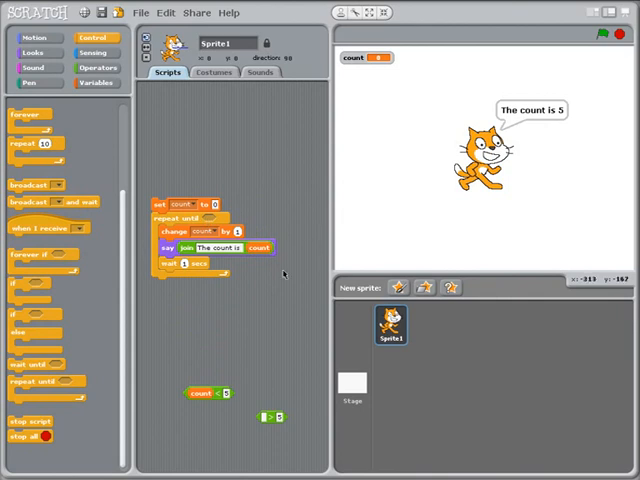
pyautogui.moveTo(256, 390)
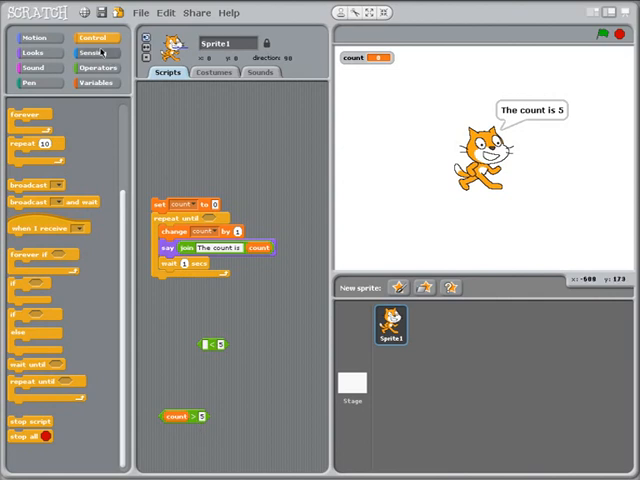
# Step: Drop a count reporter into a loose = comparison beside the counting script
pyautogui.click(98, 68)
pyautogui.write('5')
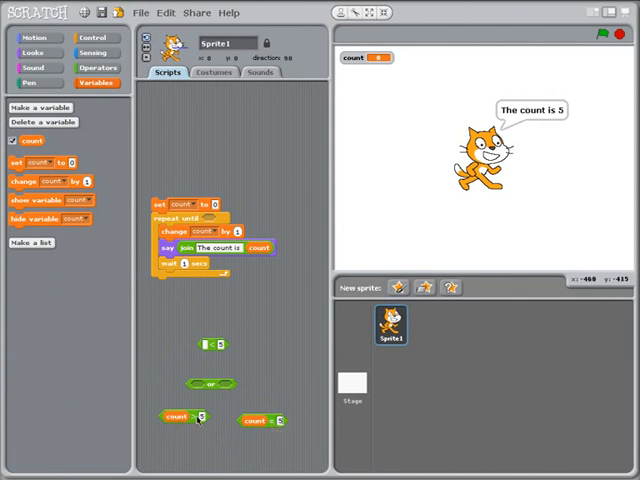
pyautogui.moveTo(176, 418); pyautogui.dragTo(232, 388)
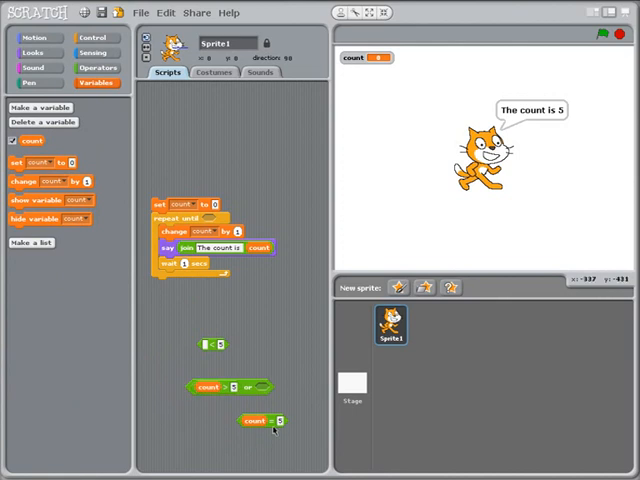
# Step: Combine the two count comparisons with 'or' and use it as the repeat-until condition
pyautogui.moveTo(262, 420); pyautogui.dragTo(290, 388)
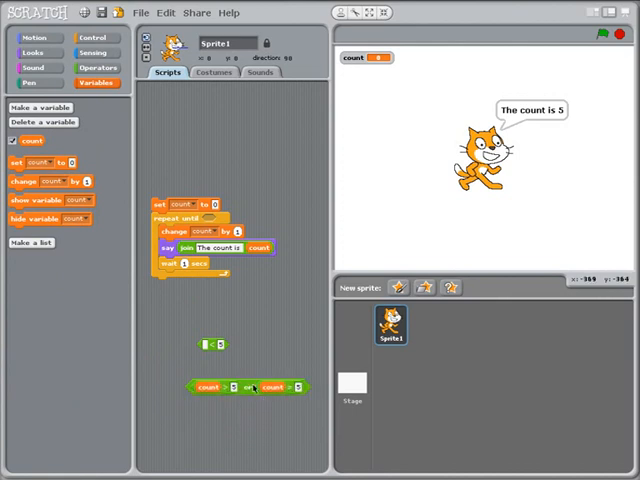
pyautogui.moveTo(250, 388); pyautogui.dragTo(250, 210)
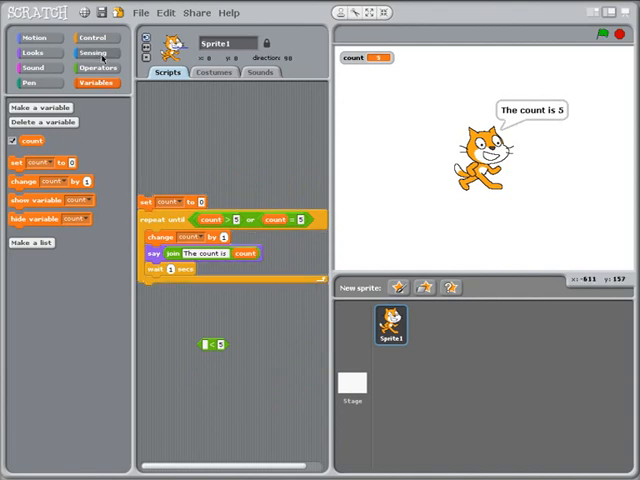
# Step: Place a loose forever-if block in the scripts area below the counting script
pyautogui.click(96, 36)
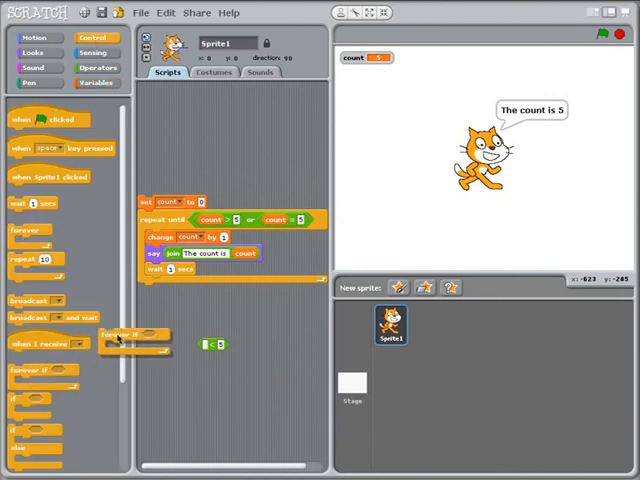
pyautogui.moveTo(130, 336); pyautogui.dragTo(204, 376)
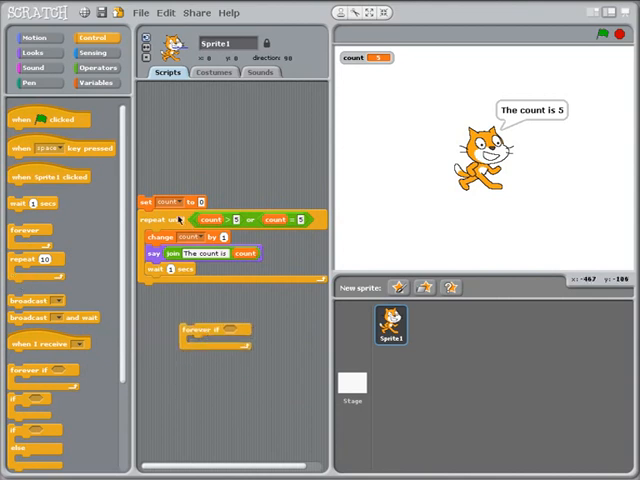
pyautogui.moveTo(148, 288)
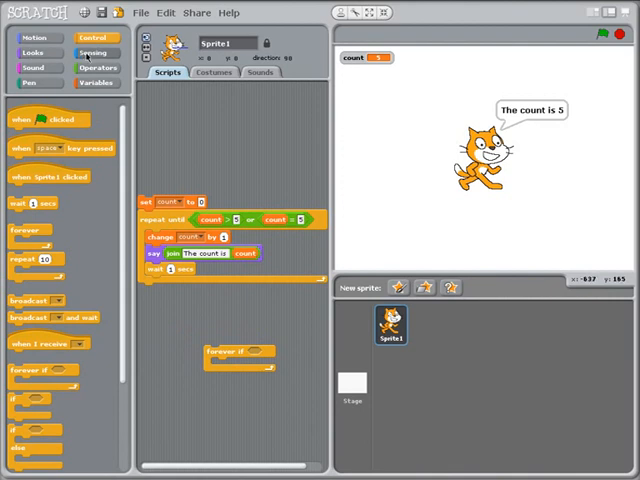
# Step: Attach an 'ask What's your name? and wait' block to the end of the repeat-until script
pyautogui.click(96, 52)
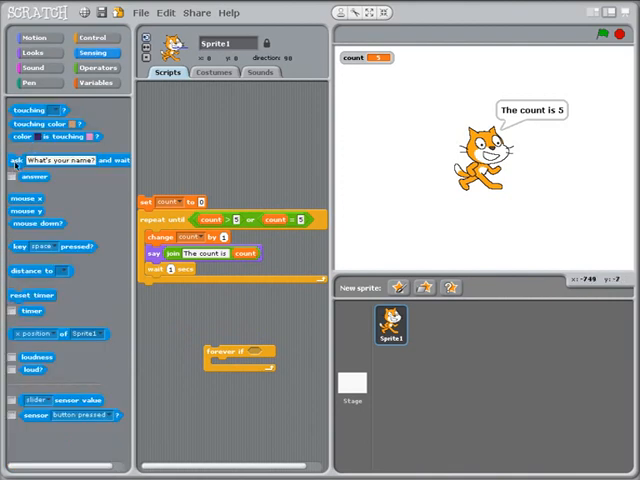
pyautogui.moveTo(60, 160); pyautogui.dragTo(196, 292)
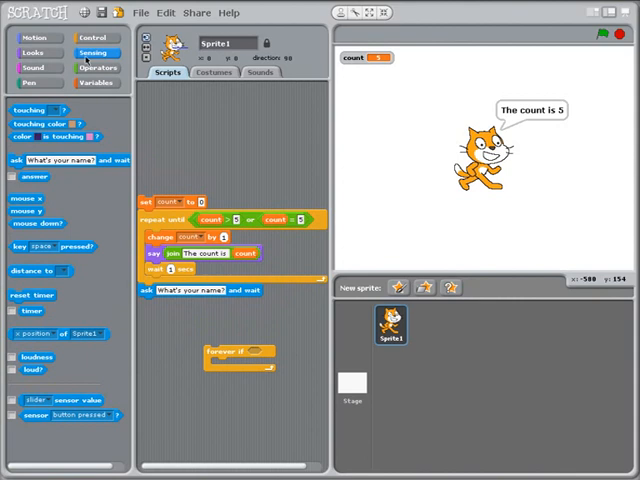
pyautogui.click(36, 52)
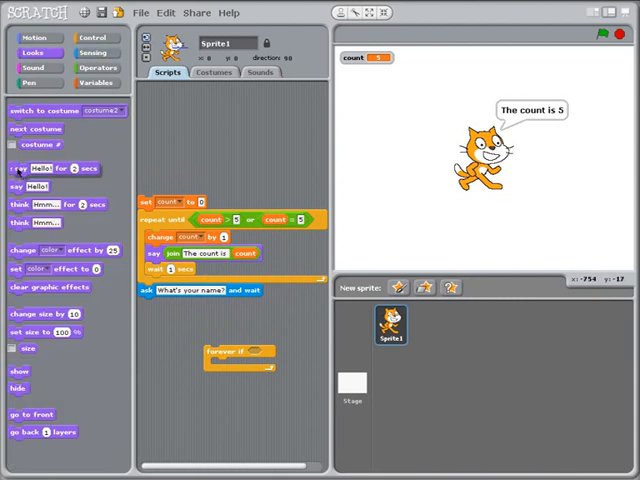